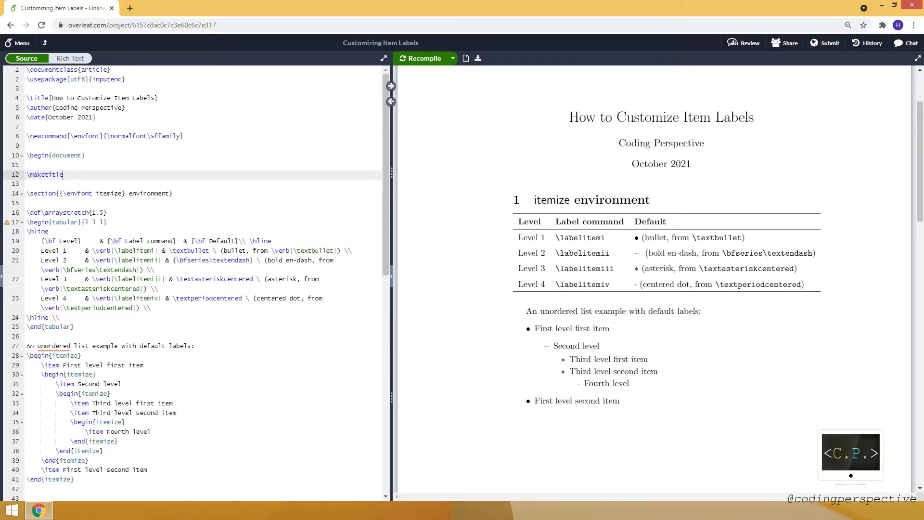
# - Duplicate the itemize example below itself, retitle its intro 'customized labels', and recompile
pyautogui.doubleClick(579, 237)
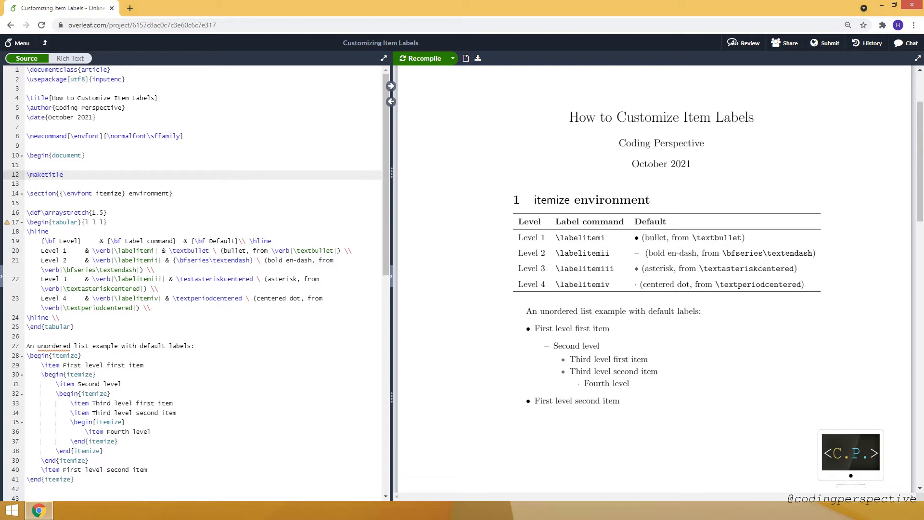
pyautogui.scroll(-3)
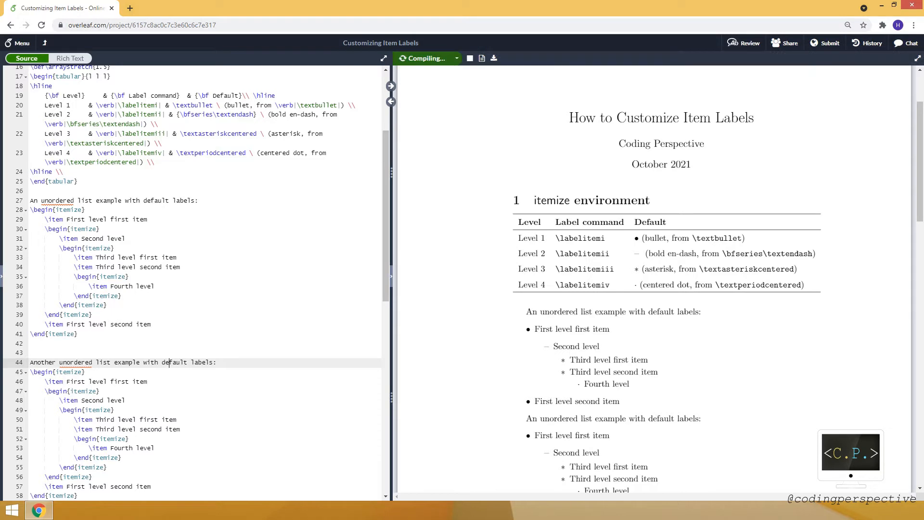
pyautogui.write('custome')
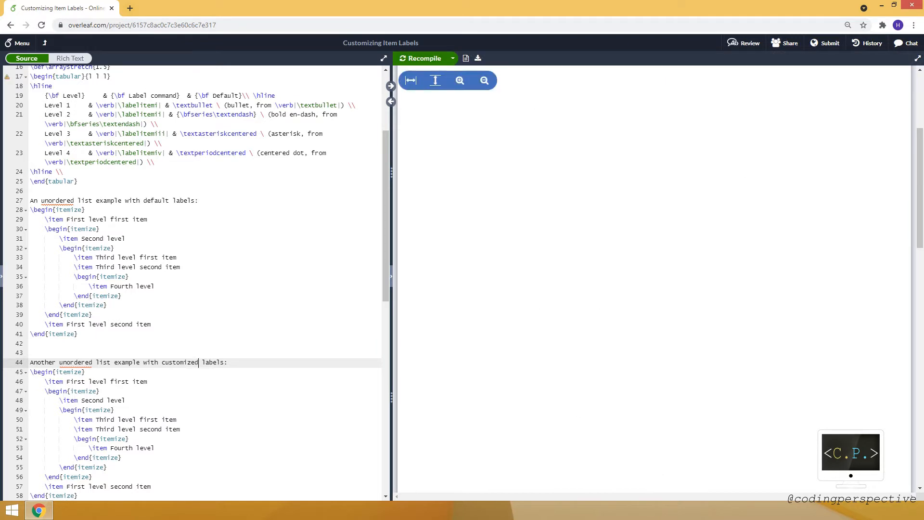
pyautogui.click(422, 58)
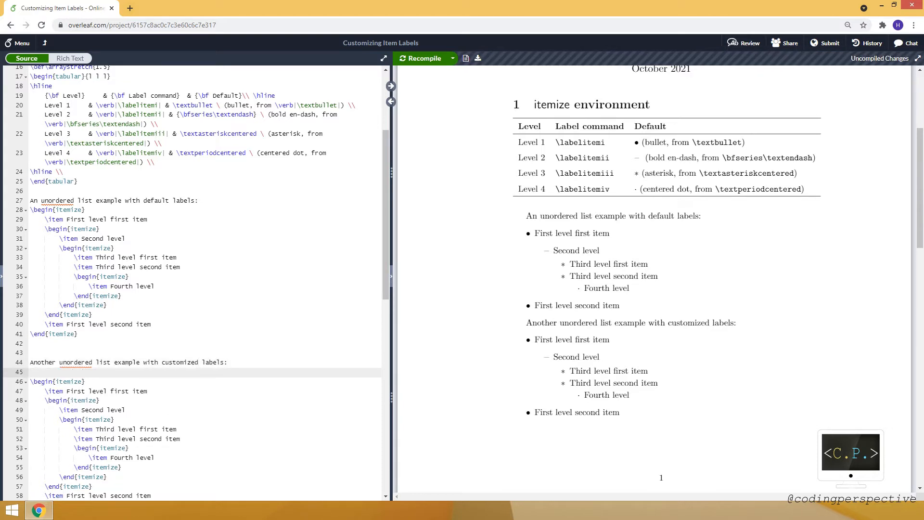
pyautogui.click(421, 57)
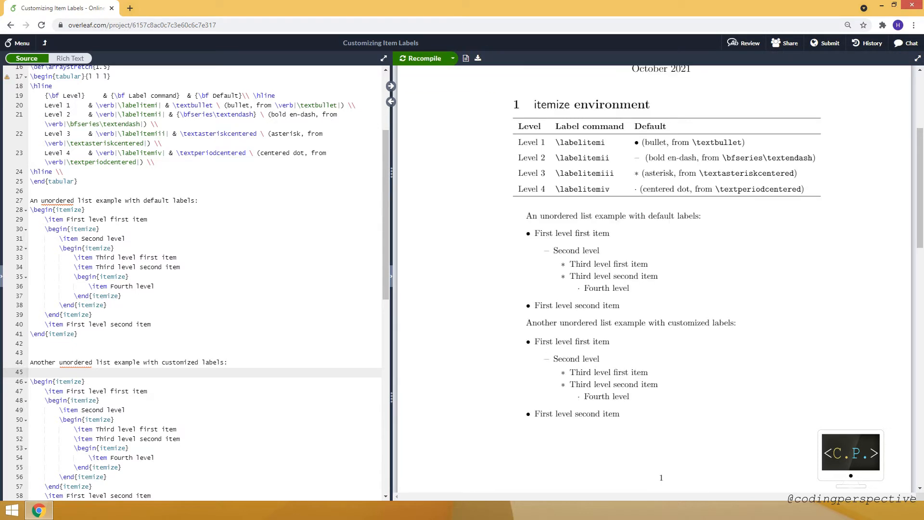
# - Redefine \labelitemi as \textbullet with \renewcommand and recompile the preview
pyautogui.write('\\renewcommand{}{}')
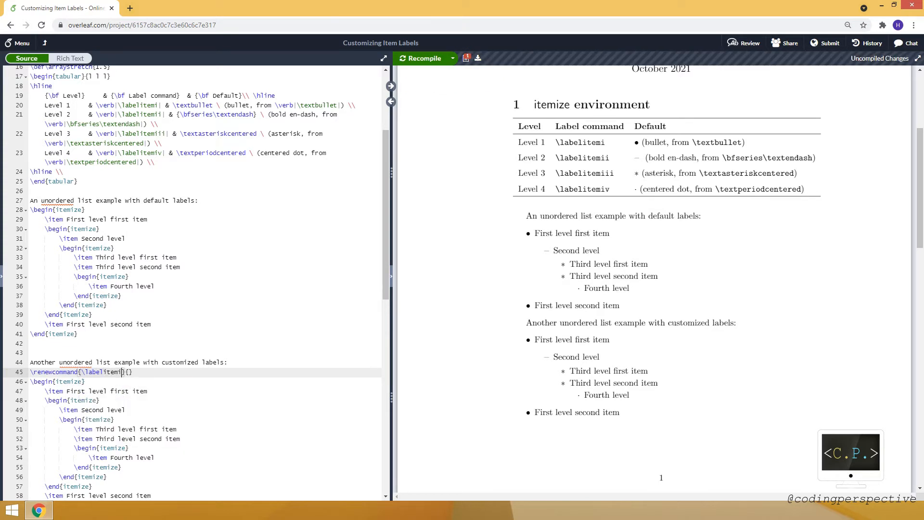
pyautogui.write('{\\')
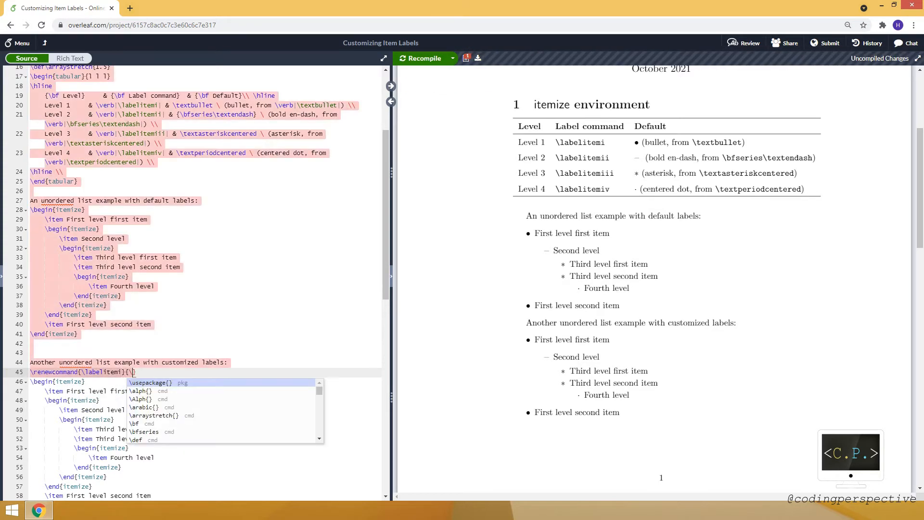
pyautogui.write('\\textbullet')
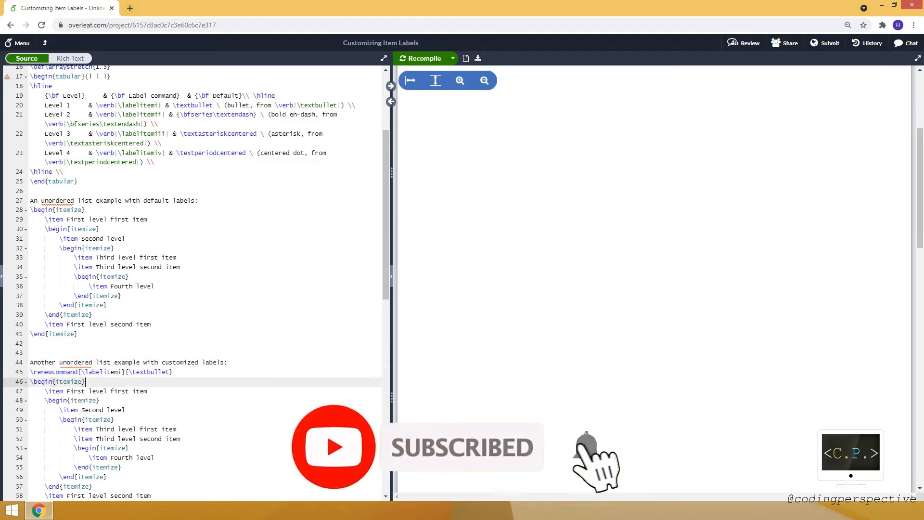
pyautogui.click(423, 58)
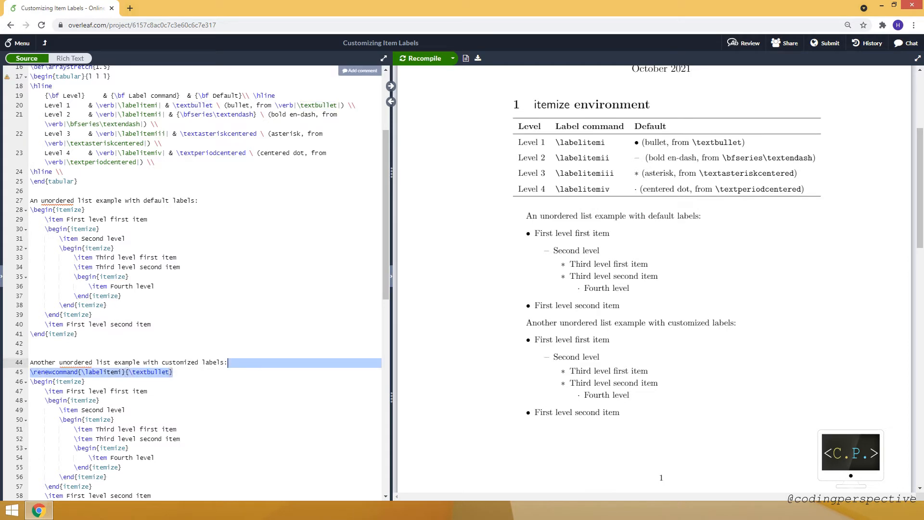
pyautogui.write('\\renewcommand{\\labelitemi}{\\textbullet}')
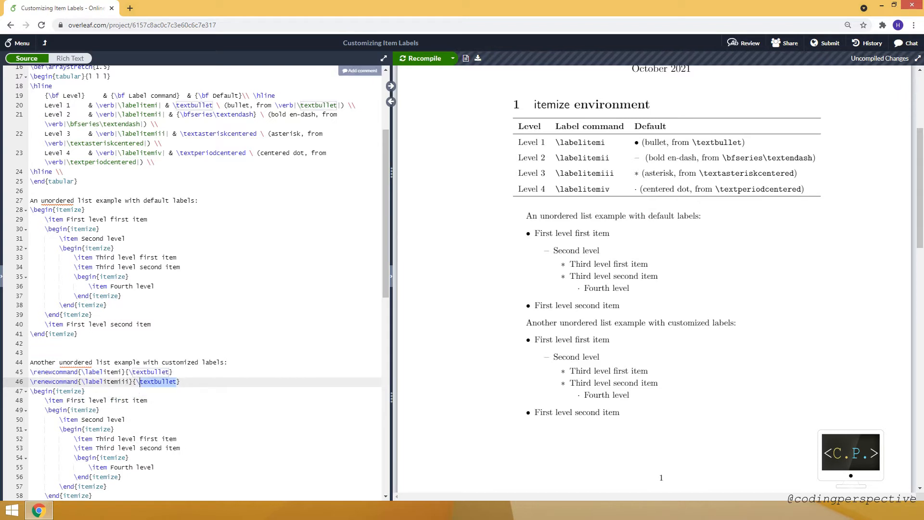
pyautogui.click(422, 58)
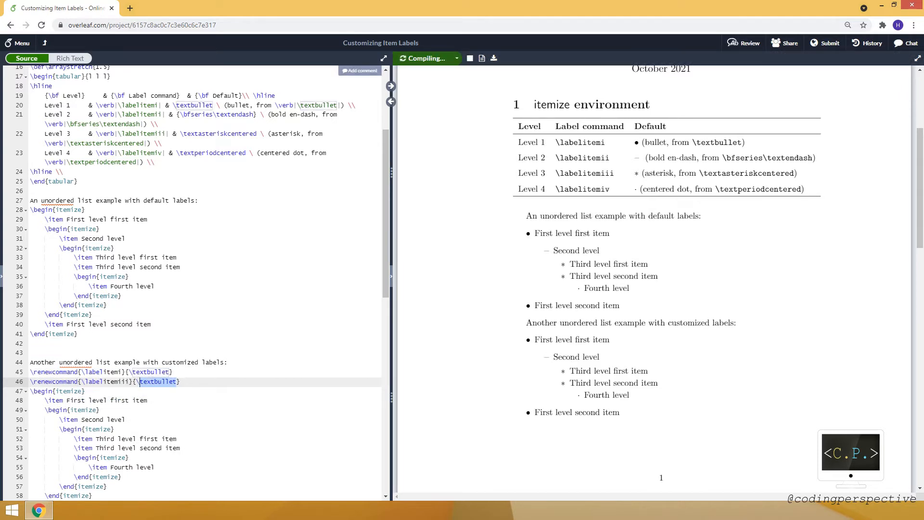
# - Redefine \labelitemiii as \textasteriskcentered on the second \renewcommand line
pyautogui.write('\\t')
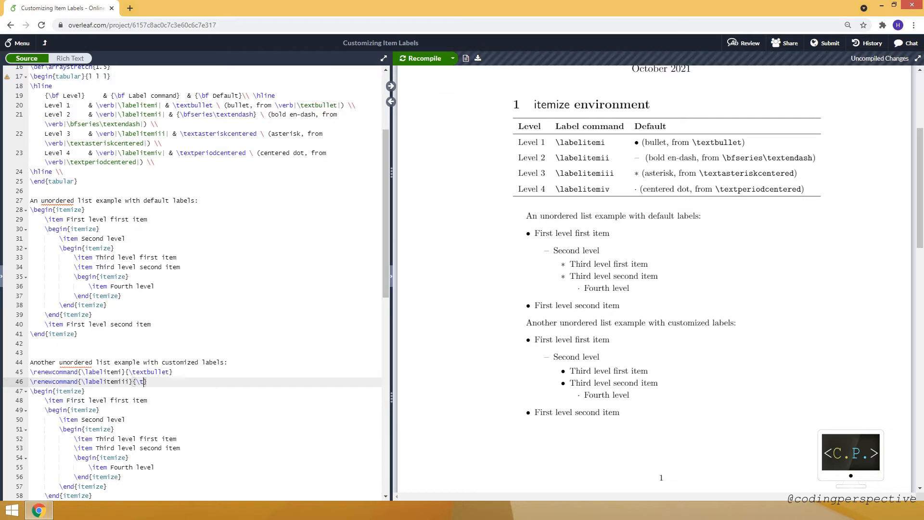
pyautogui.write('extasteriskcentered}')
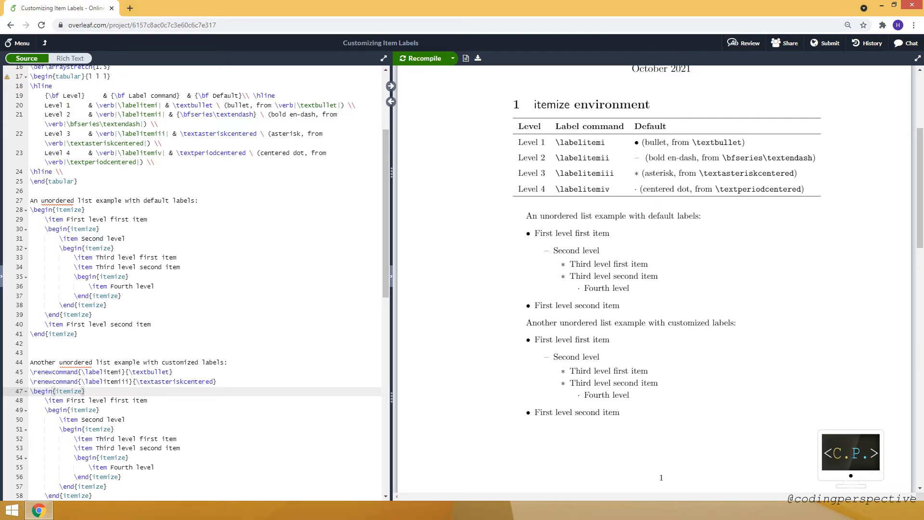
# - Replace \textbullet with $\diamond$ and \textasteriskcentered with ?, recompiling after each
pyautogui.doubleClick(149, 372)
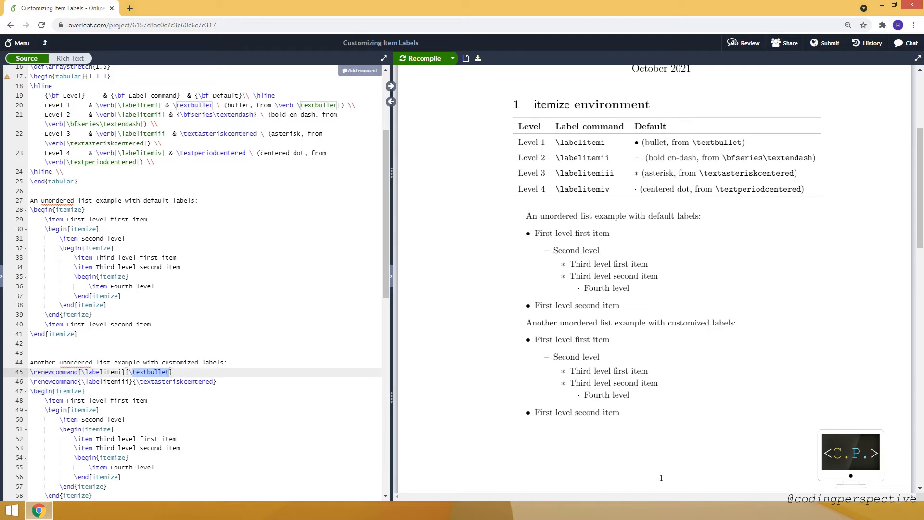
pyautogui.write('$\\di$')
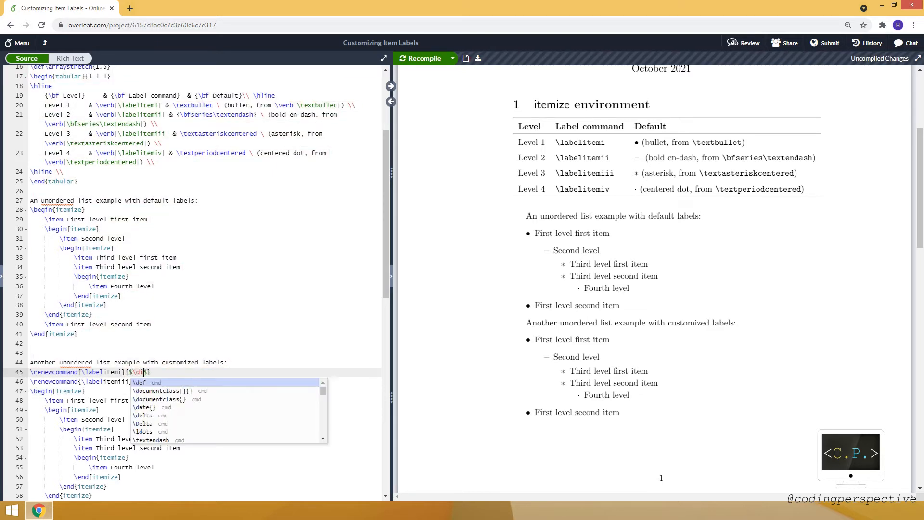
pyautogui.write('amond')
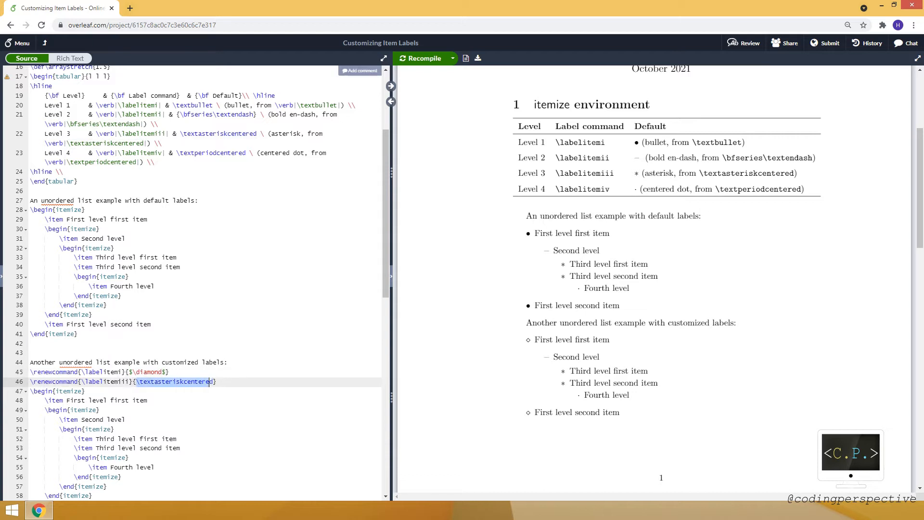
pyautogui.write('?')
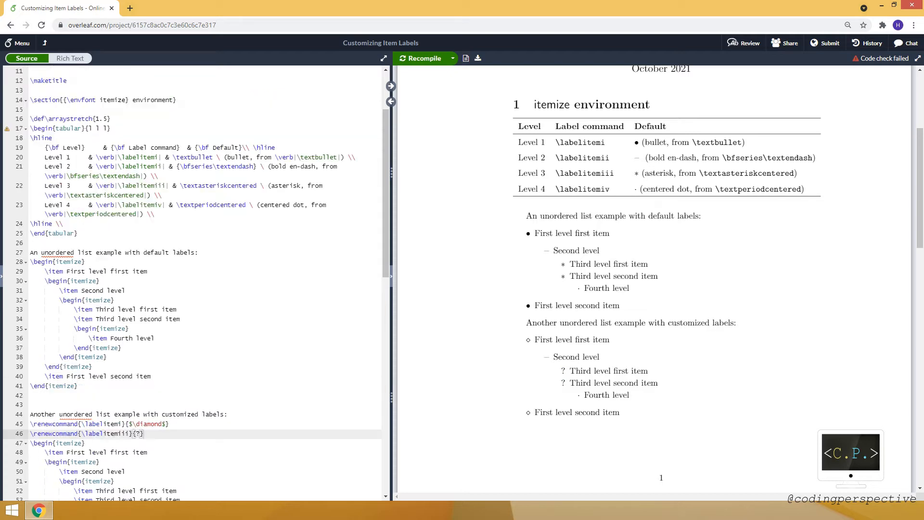
# - Scroll source and preview down to section 2, the enumerate environment with its default ordered list
pyautogui.scroll(-3)
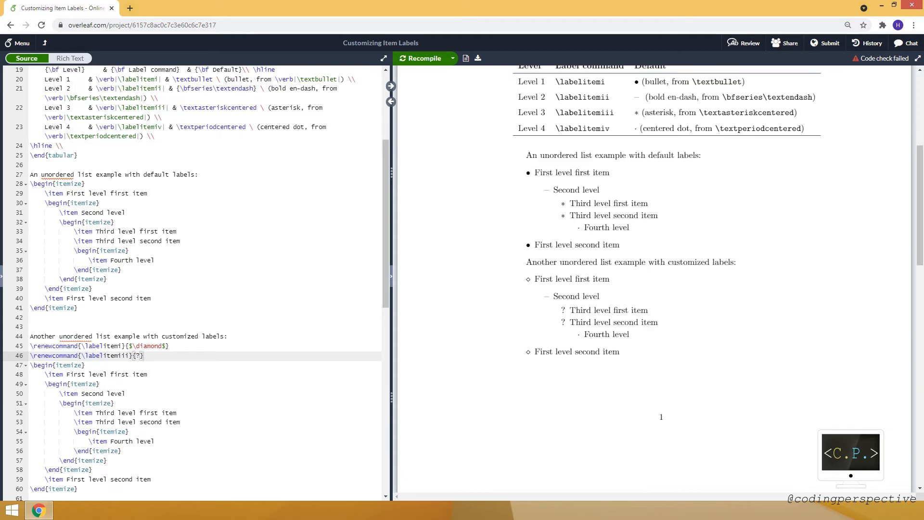
pyautogui.scroll(-3)
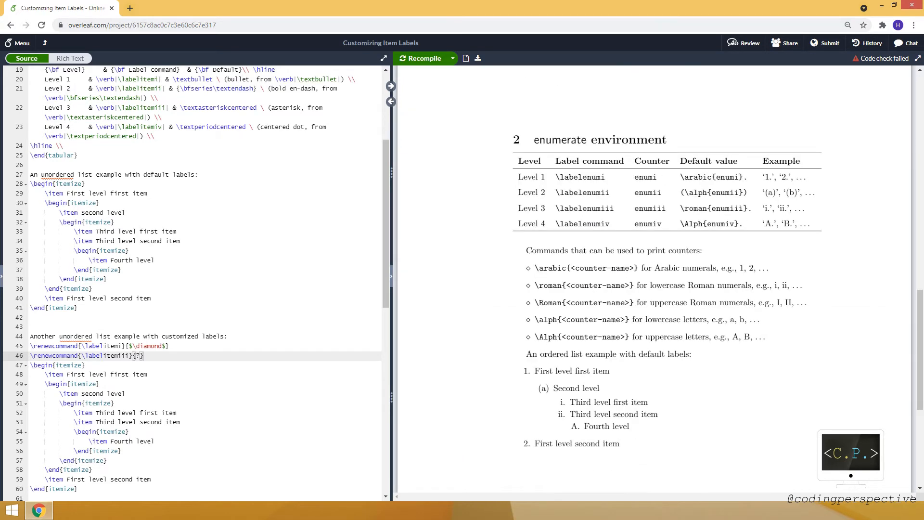
pyautogui.scroll(-3)
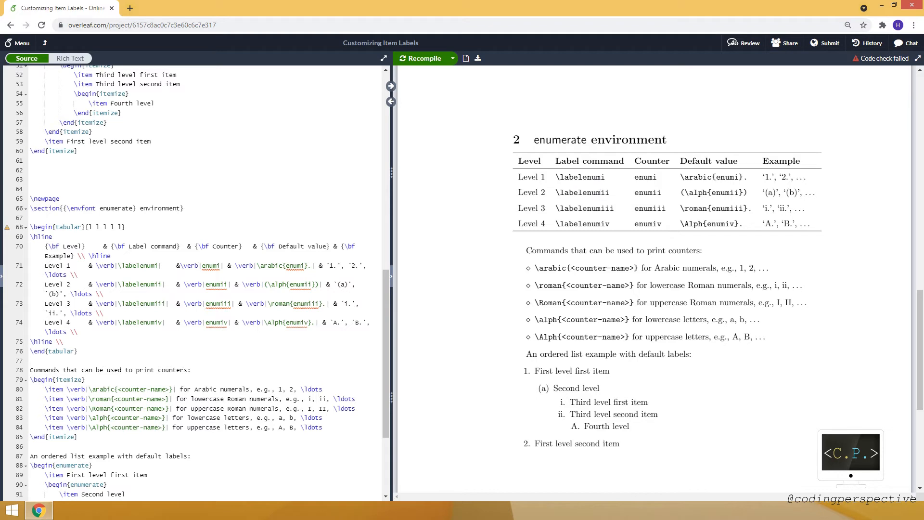
pyautogui.doubleClick(644, 177)
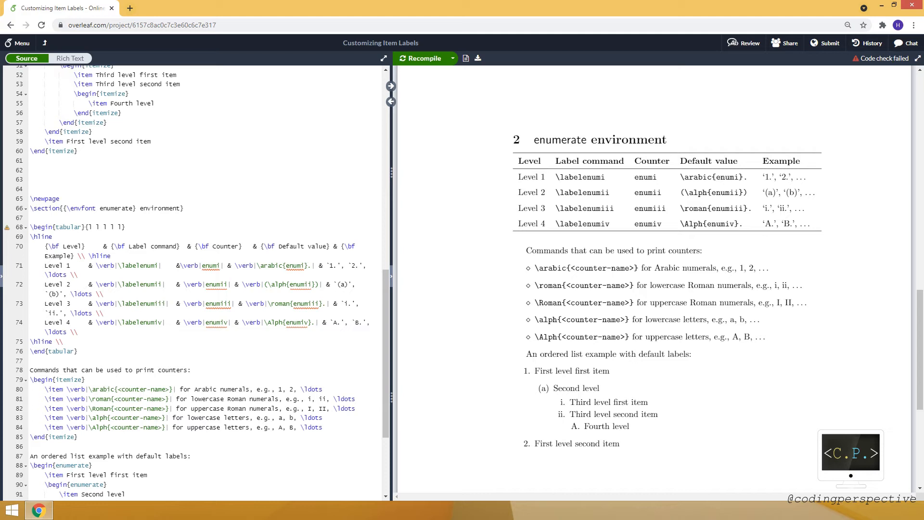
# - Scroll back up to the customized itemize example and add a blank line after its intro
pyautogui.moveTo(517, 139); pyautogui.dragTo(536, 267)
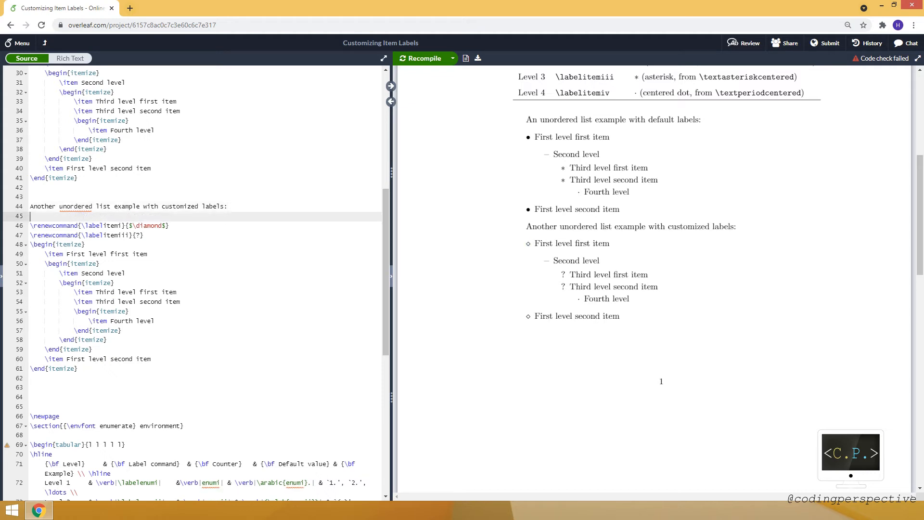
# - Wrap the \renewcommand lines and the customized itemize in { } and recompile
pyautogui.write('{}')
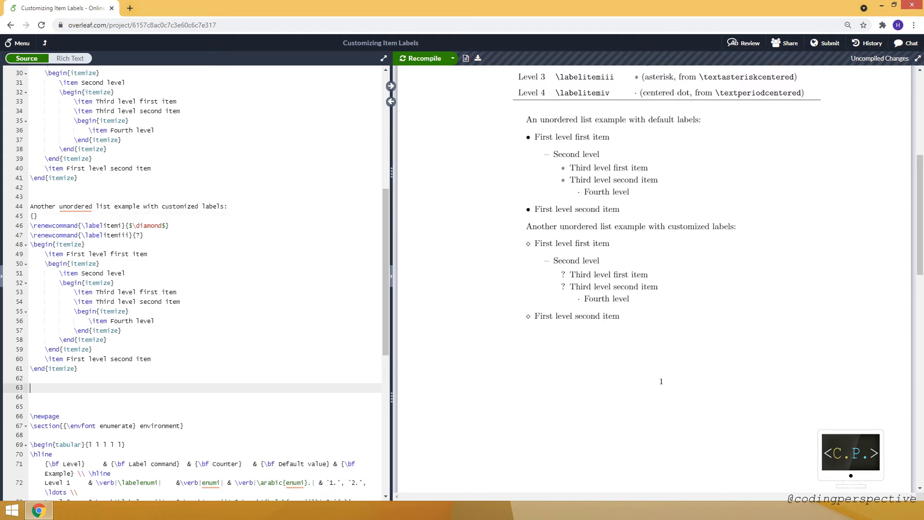
pyautogui.write('}')
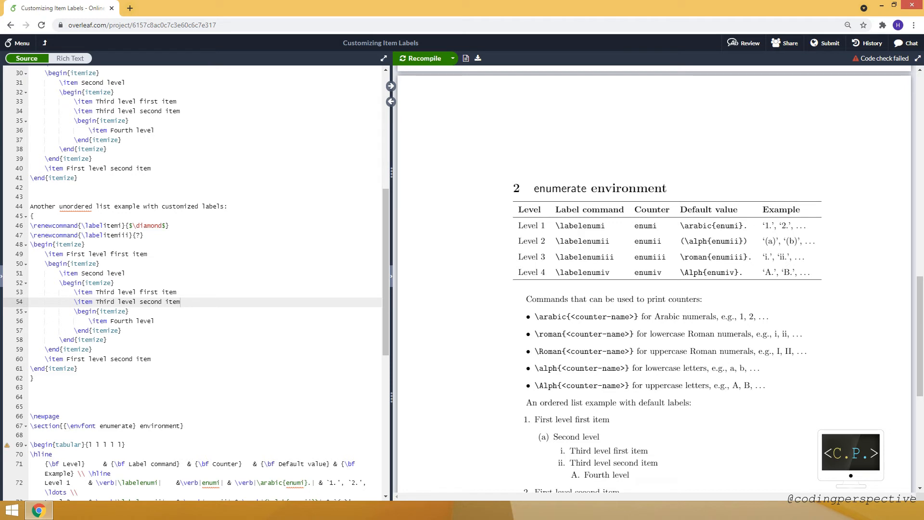
pyautogui.click(33, 216)
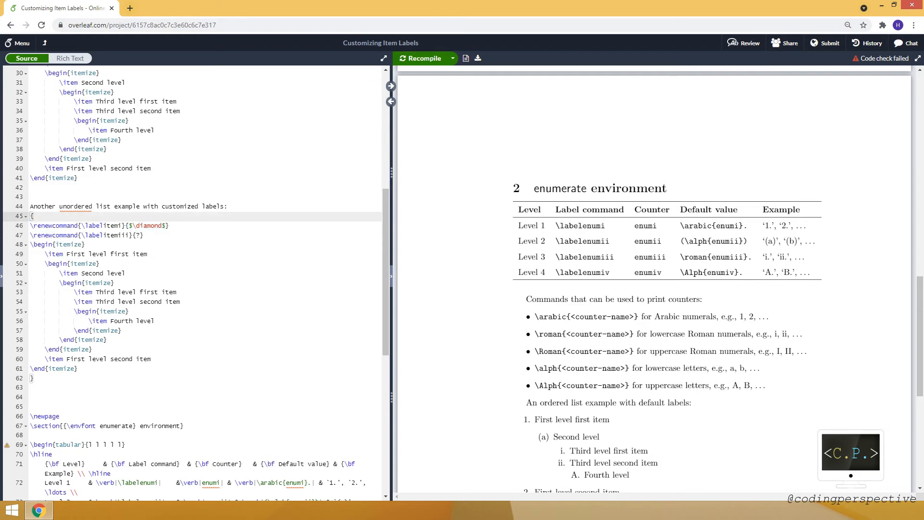
# - Paste a copy of the enumerate example before \end{document}, retitle it 'customized labels', and recompile
pyautogui.scroll(-3)
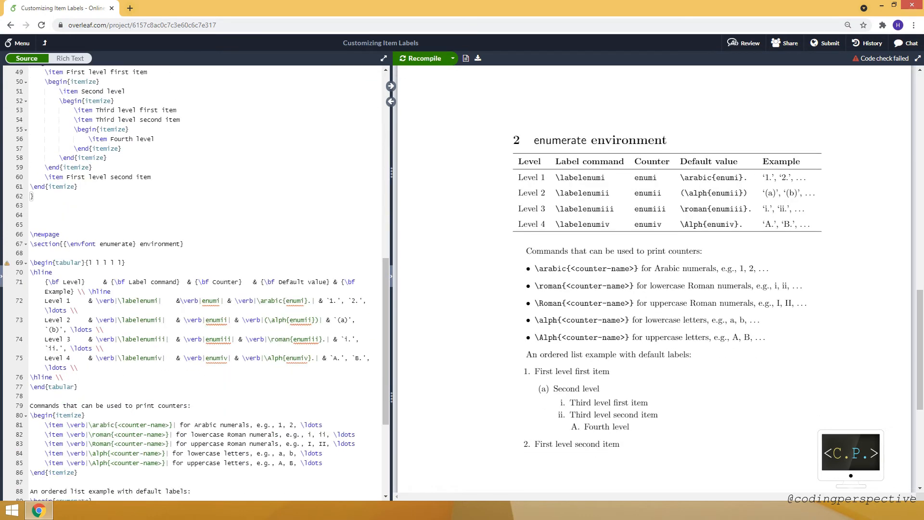
pyautogui.scroll(-3)
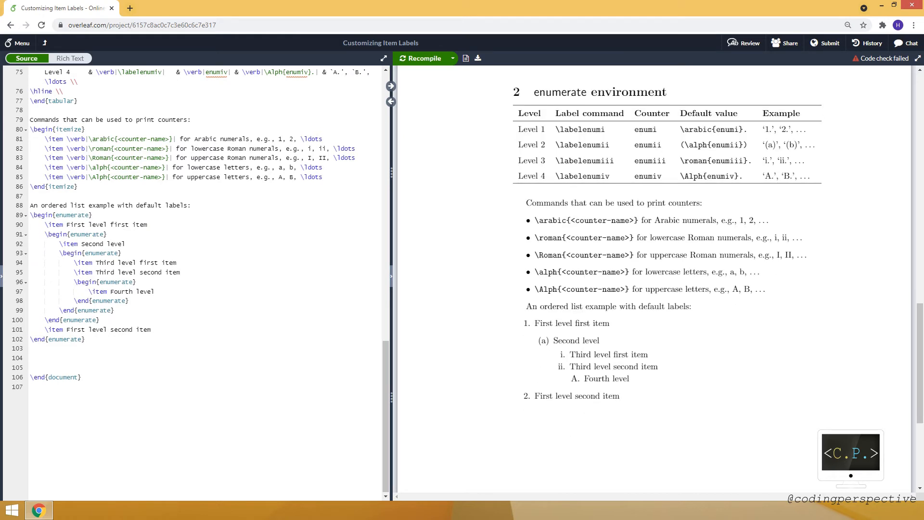
pyautogui.moveTo(19, 205); pyautogui.dragTo(83, 339)
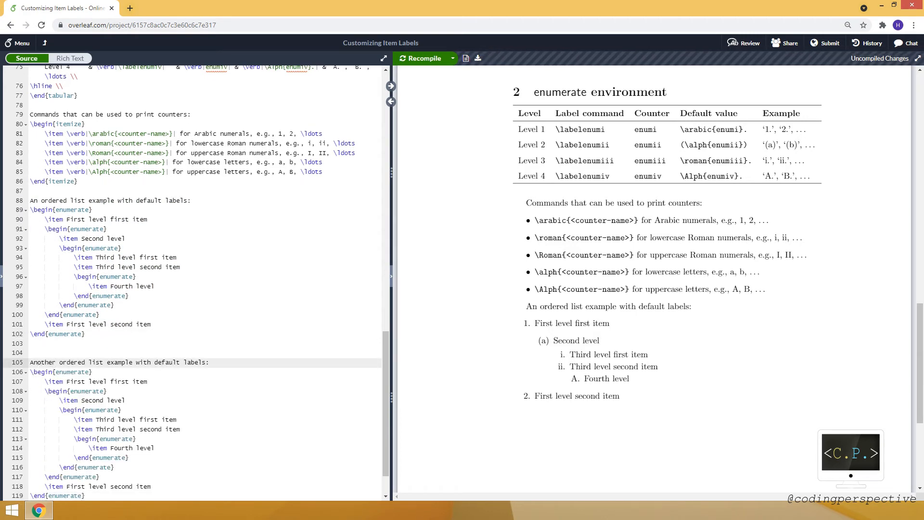
pyautogui.write('customize')
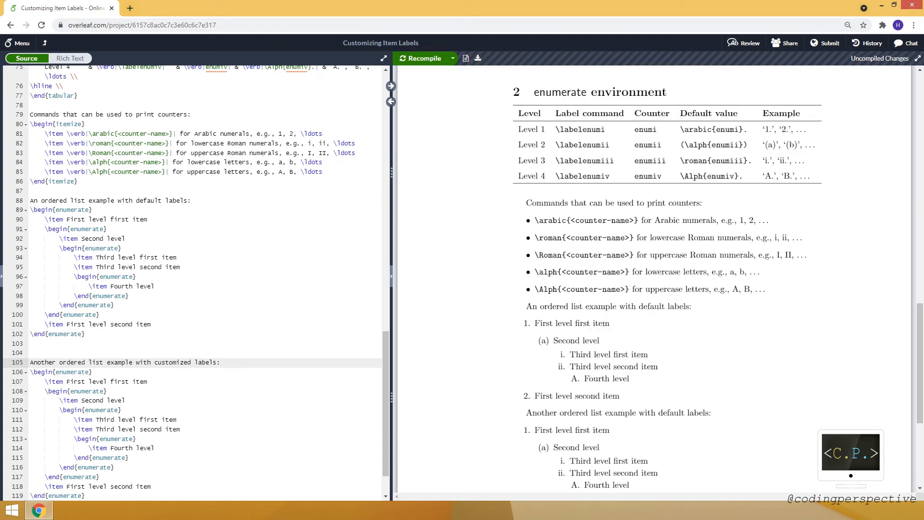
pyautogui.click(420, 58)
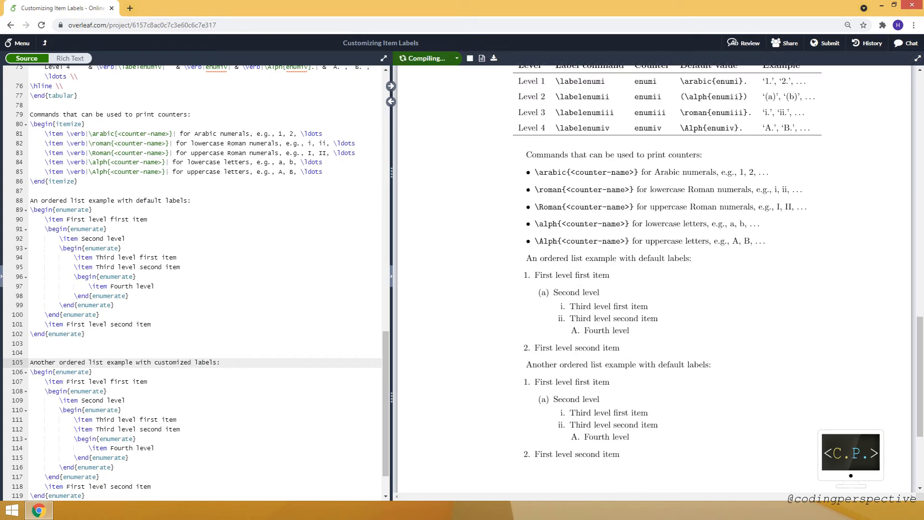
pyautogui.click(424, 58)
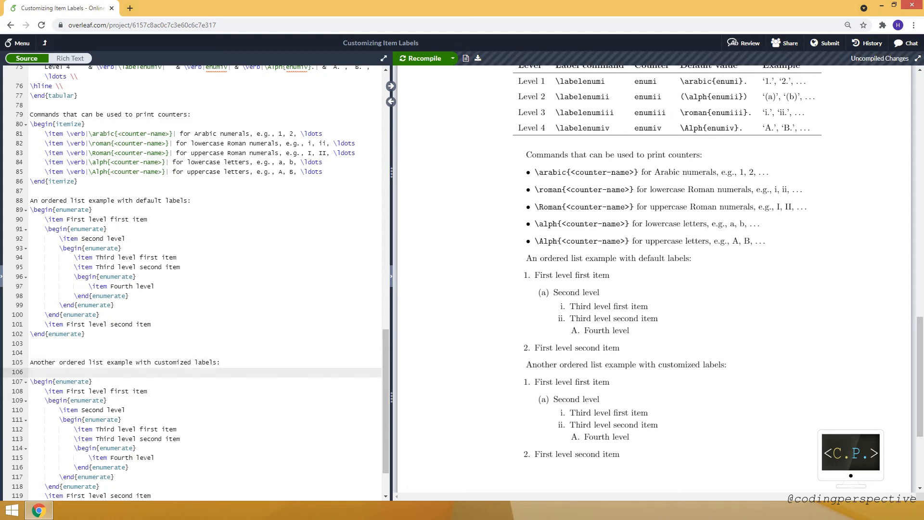
# - Add \renewcommand{\labelenumi}{$\diamond$} above the second enumerate and recompile to show diamond labels
pyautogui.write('\\renewcommand{\\l}{')
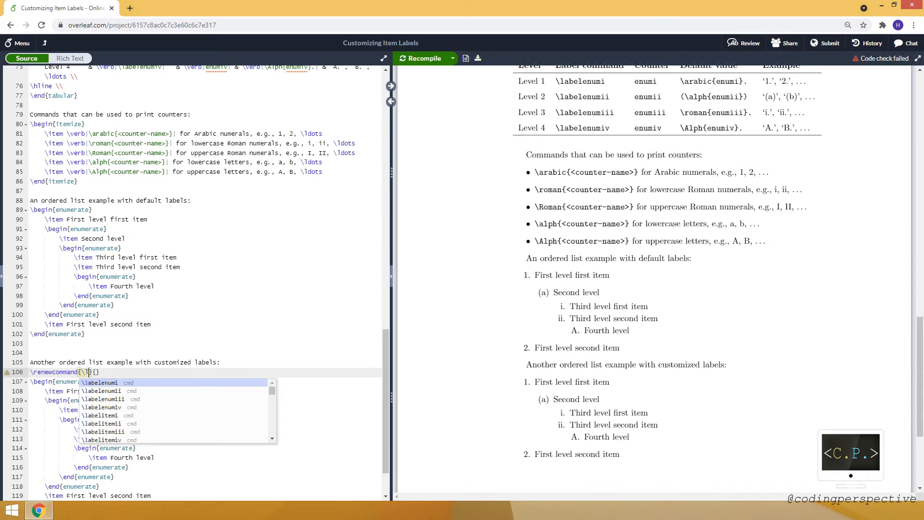
pyautogui.click(100, 382)
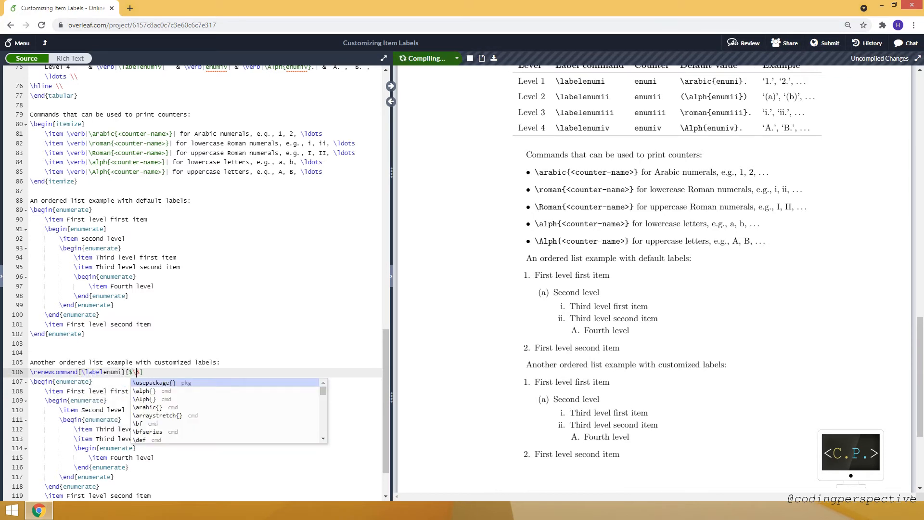
pyautogui.write('diamond')
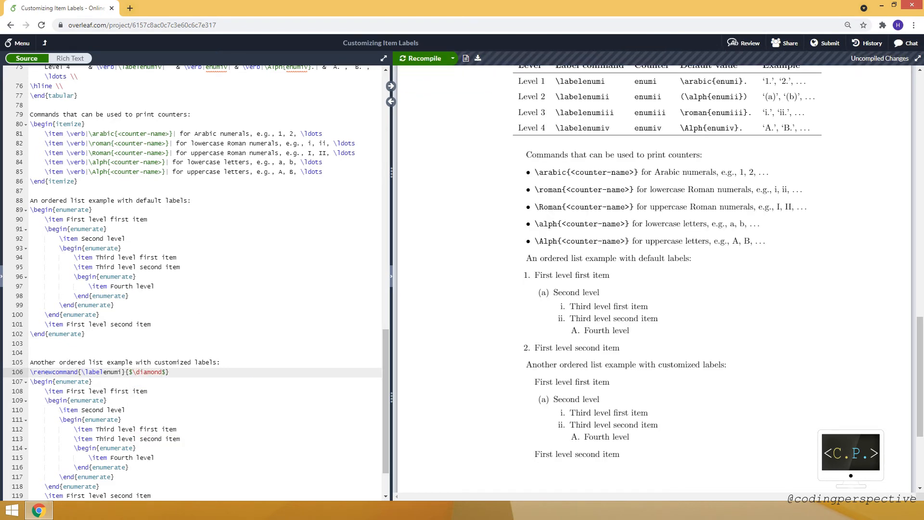
pyautogui.click(421, 59)
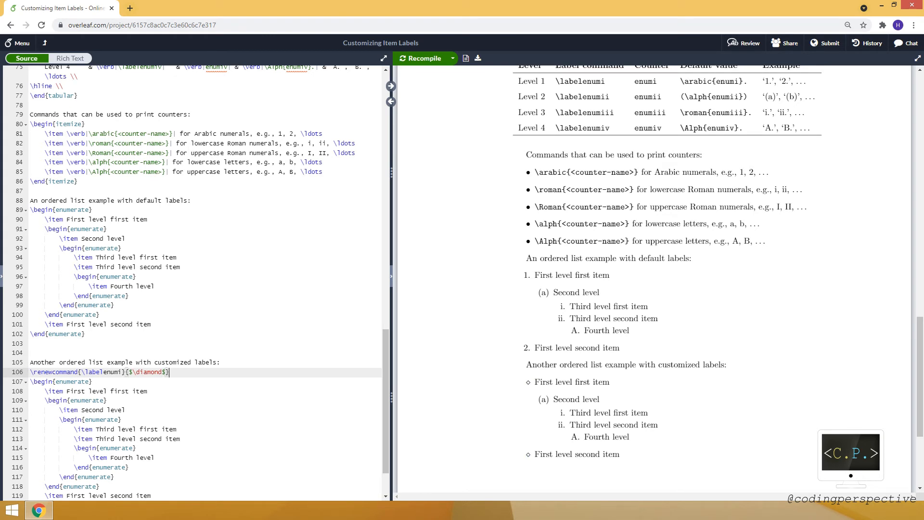
pyautogui.moveTo(132, 372); pyautogui.dragTo(167, 372)
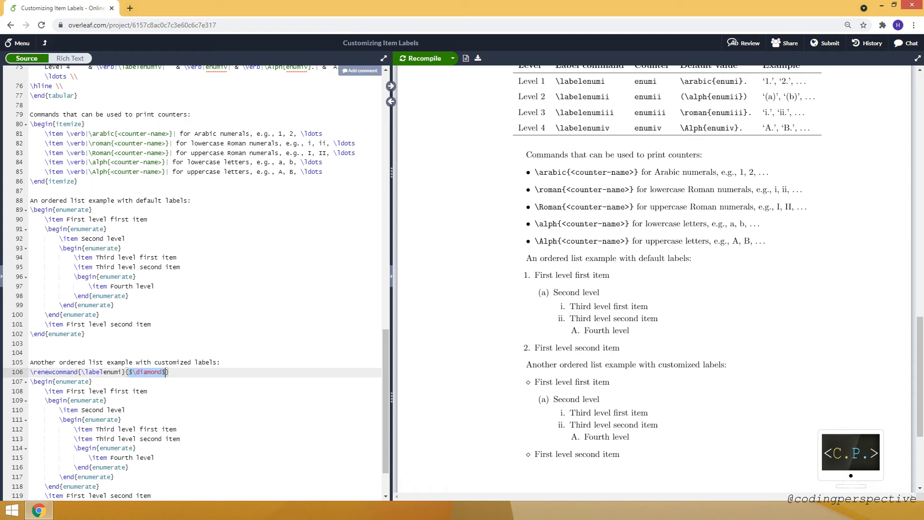
# - Replace $\diamond$ with \arabic{enumi}. so first-level labels are numerals ending in a period
pyautogui.write('\\arabic{}')
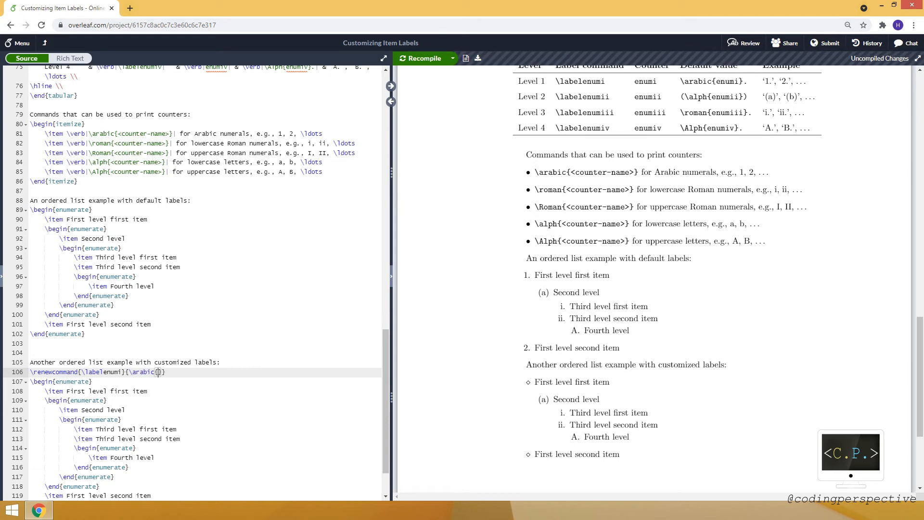
pyautogui.write('enumi')
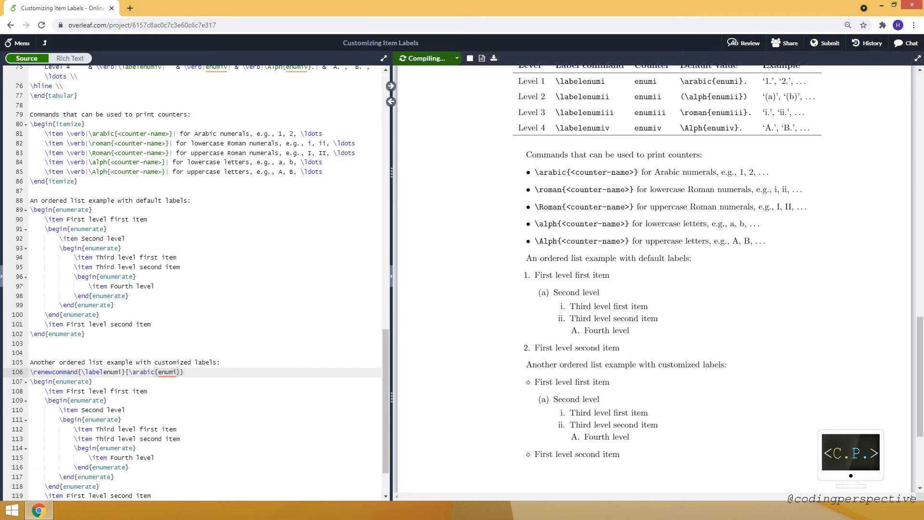
pyautogui.write('.')
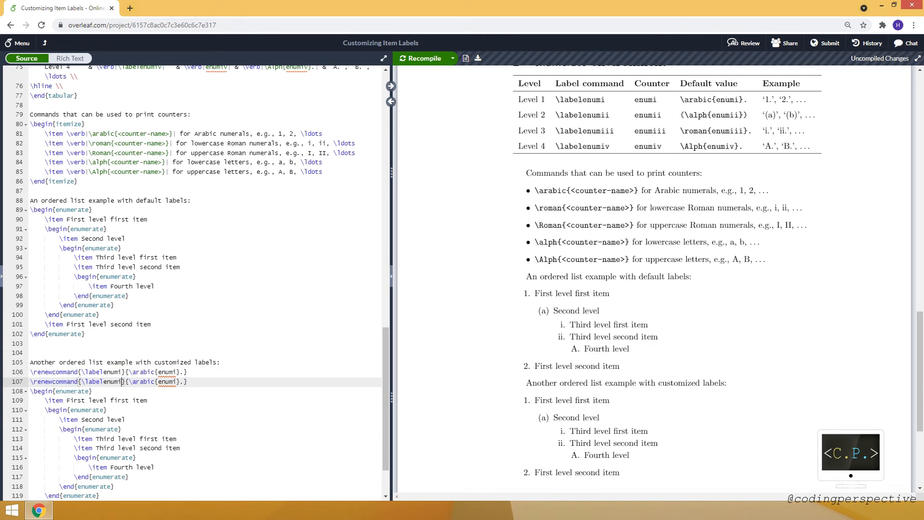
# - Set \labelenumii to \arabic{enumi}.\arabic{enumii}. so the nested item shows 1.1. in the preview
pyautogui.write('i')
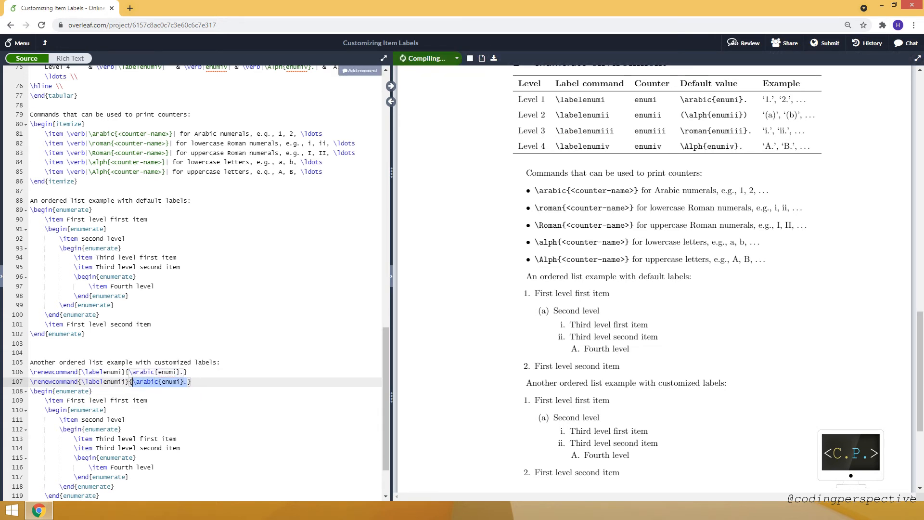
pyautogui.write('\\arabic{enumi}.}')
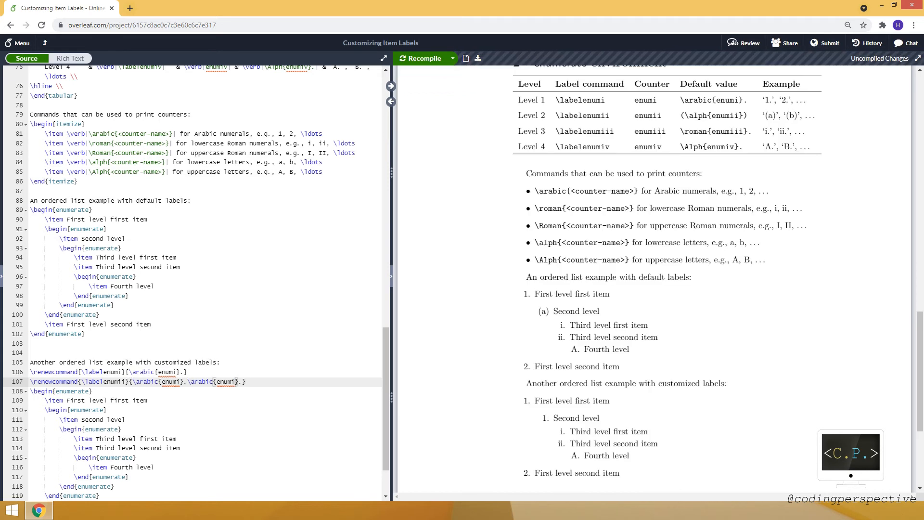
pyautogui.write('i')
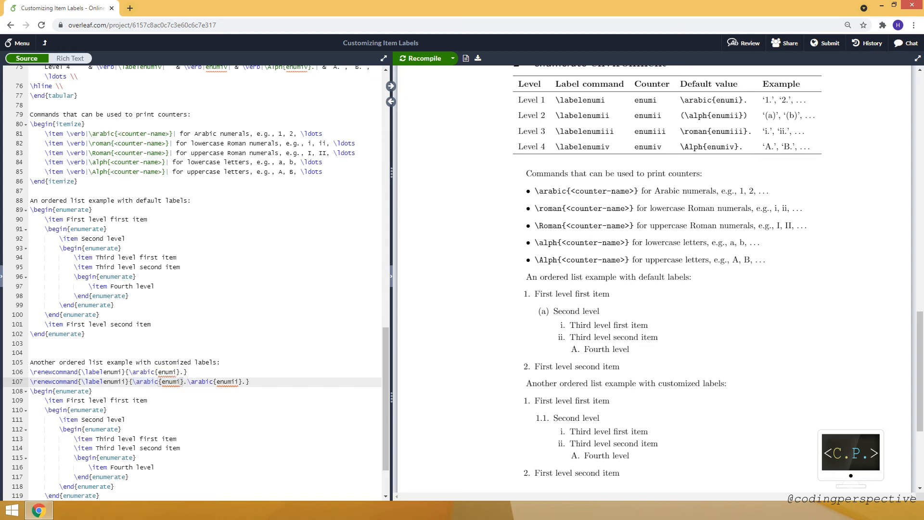
pyautogui.click(180, 381)
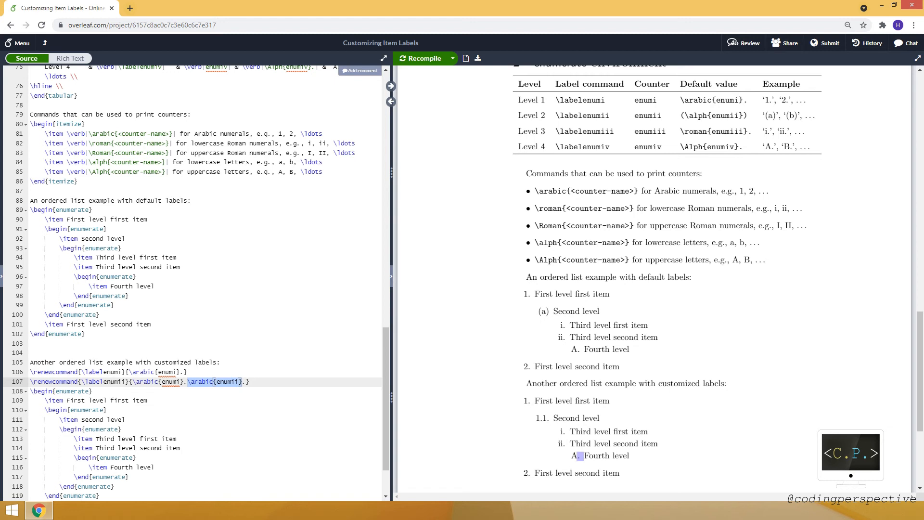
# - Add \item Second level second item to the nested list, numbered 1.2., and start a new line
pyautogui.scroll(-3)
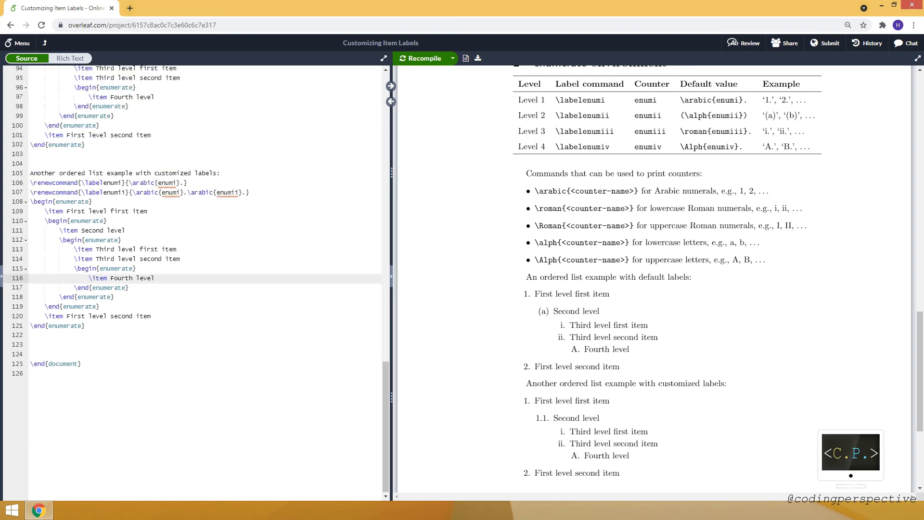
pyautogui.write('\\')
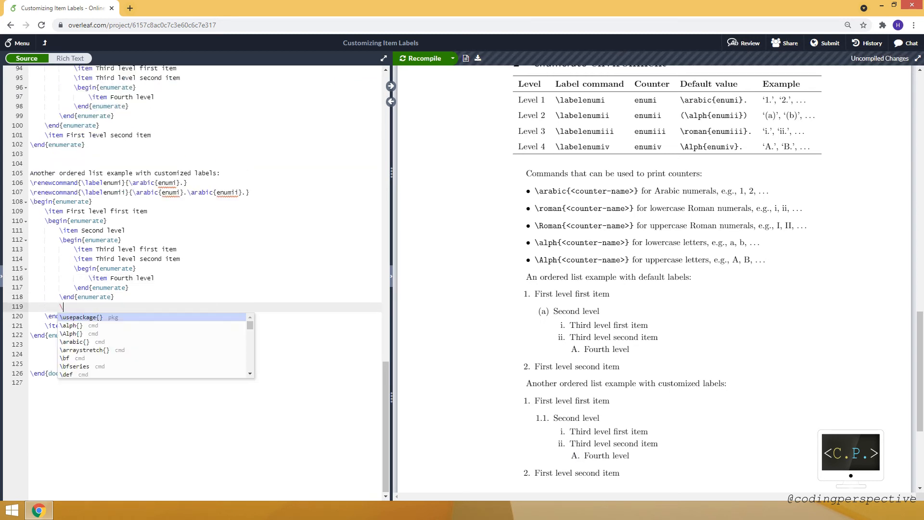
pyautogui.write('item')
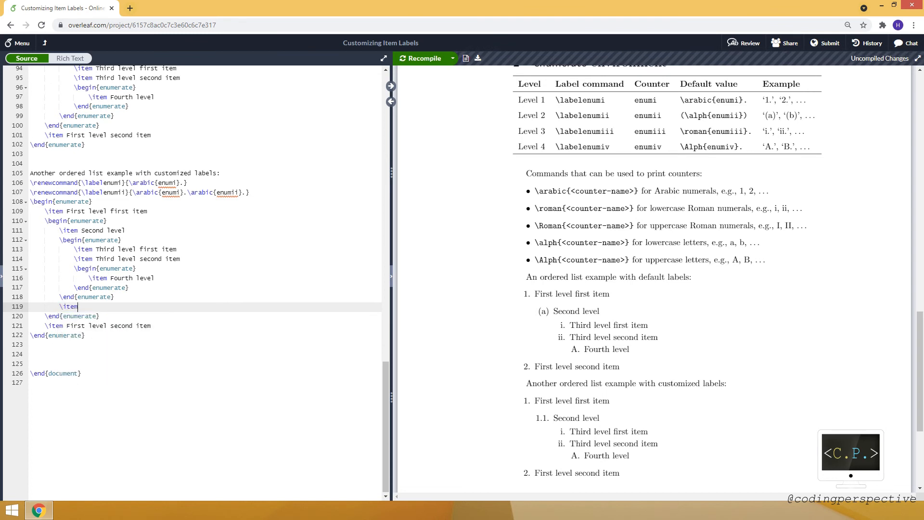
pyautogui.write('Second')
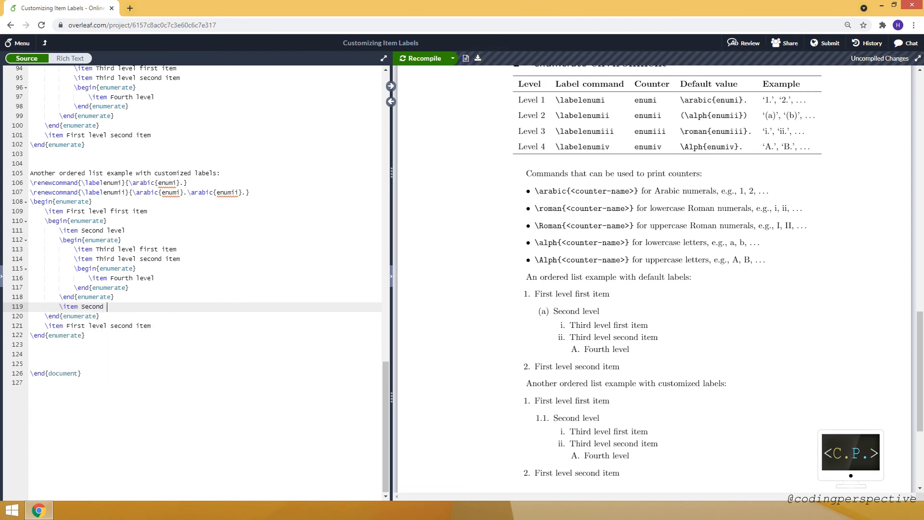
pyautogui.write('level second item')
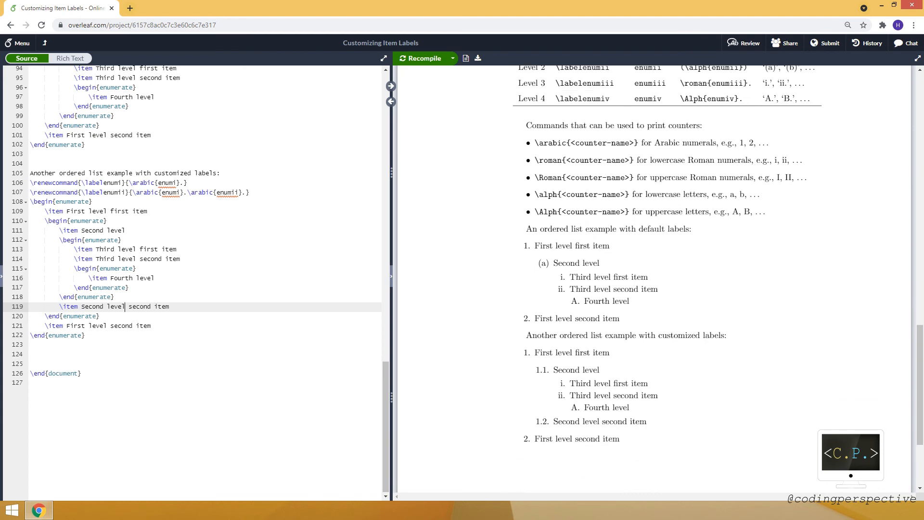
pyautogui.scroll(-3)
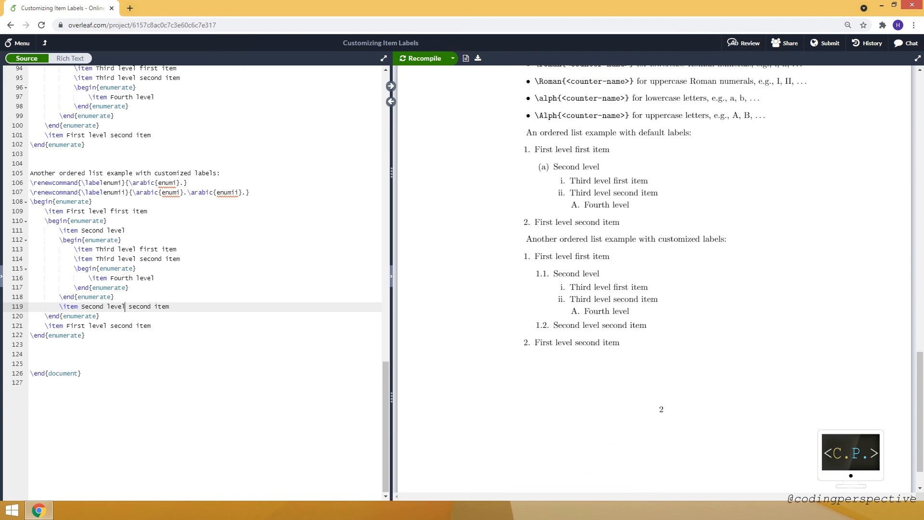
pyautogui.press('enter')
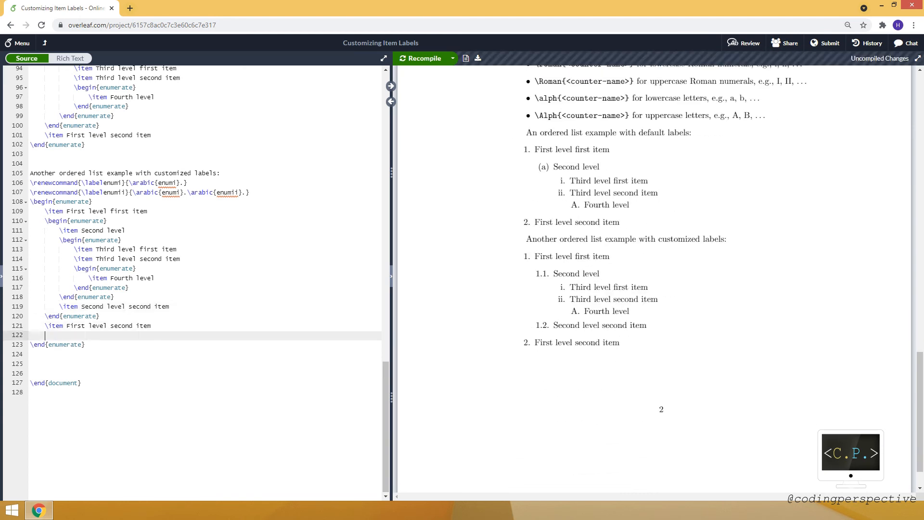
# - Write a nested enumerate with \item Second level first item under the second top item and recompile to show 2.1
pyautogui.write('\\begin{')
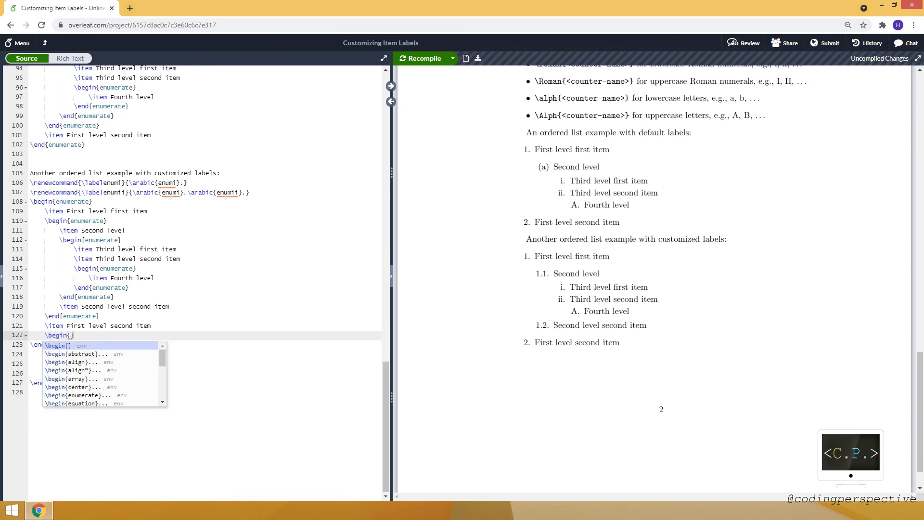
pyautogui.write('enumerate')
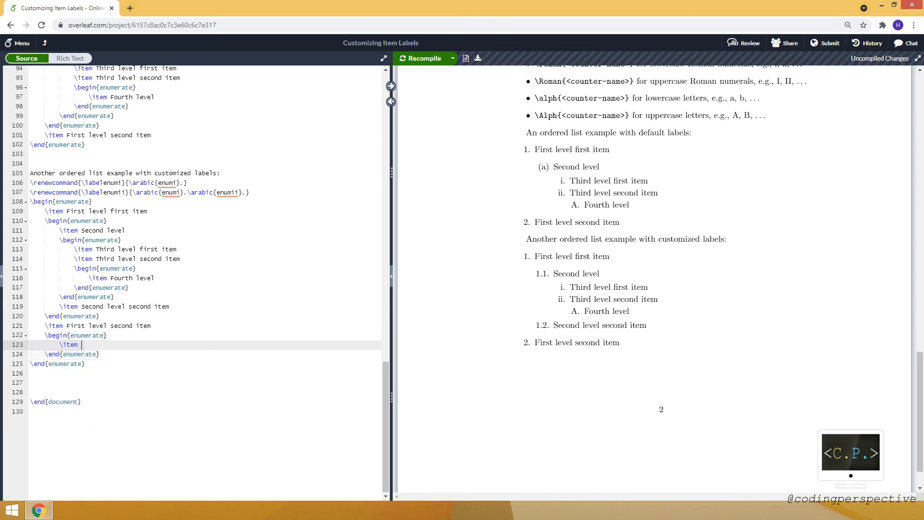
pyautogui.write('Second leve')
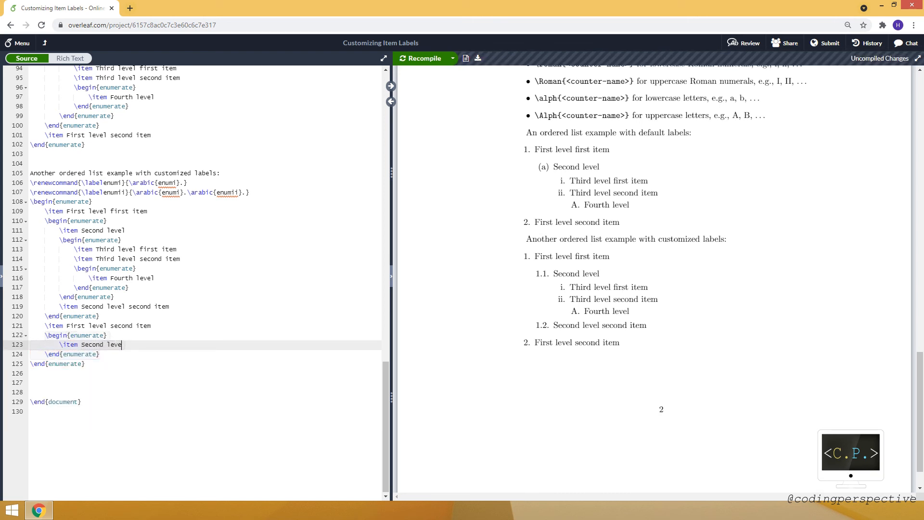
pyautogui.write('s')
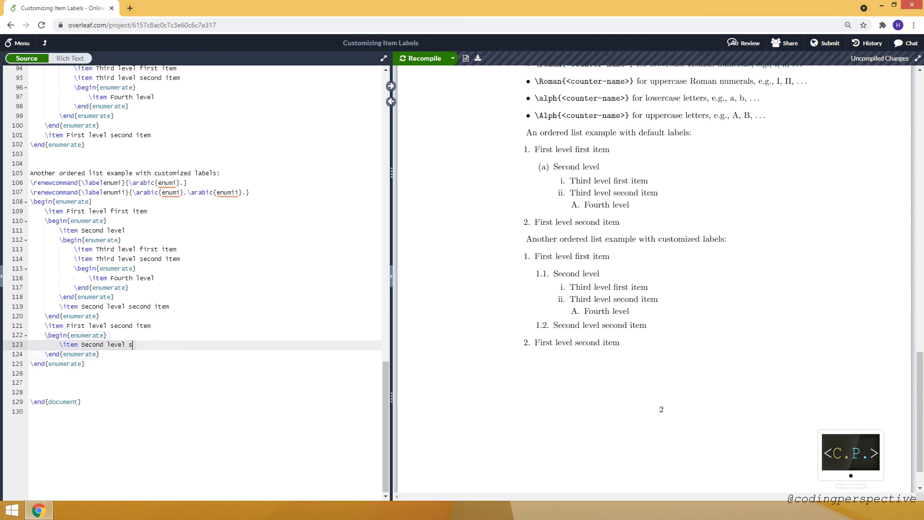
pyautogui.write('first item')
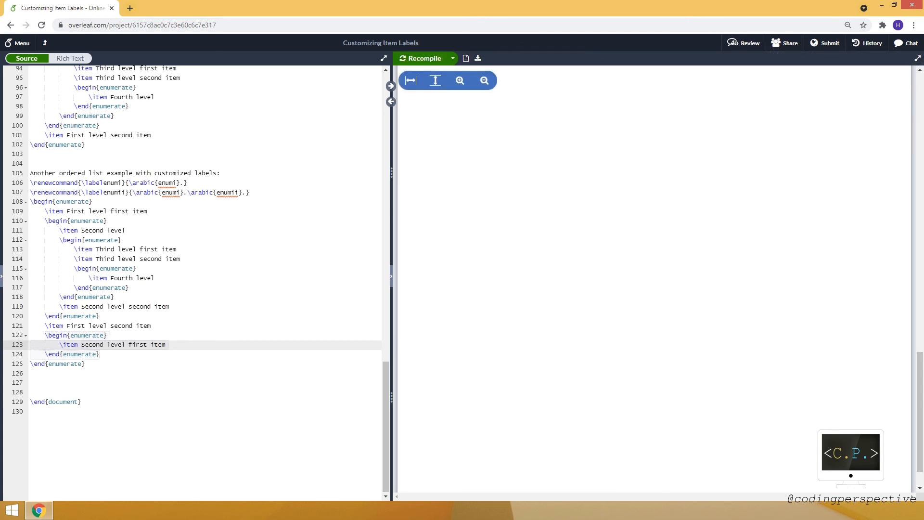
pyautogui.click(421, 57)
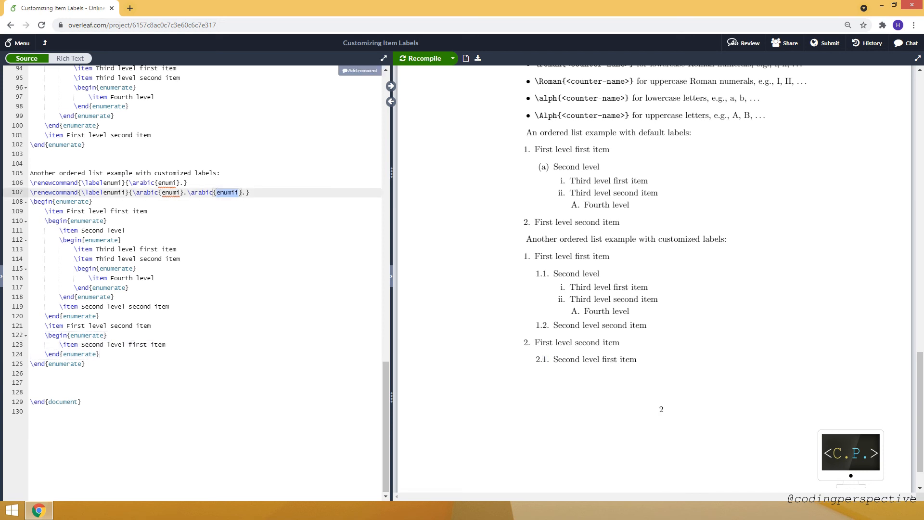
# - Redefine \labelenumiii and \labelenumiv with chained \arabic counters and recompile to show 1.1.1. and 1.1.2
pyautogui.doubleClick(170, 192)
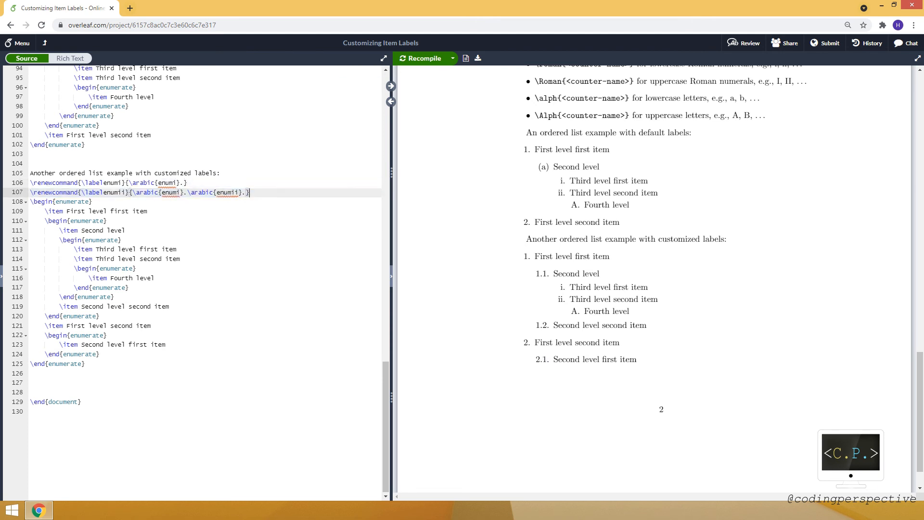
pyautogui.write('\\renewcommand{\\labelenumiii}{\\arabic{enumi}.\\arabic{enumii}.}')
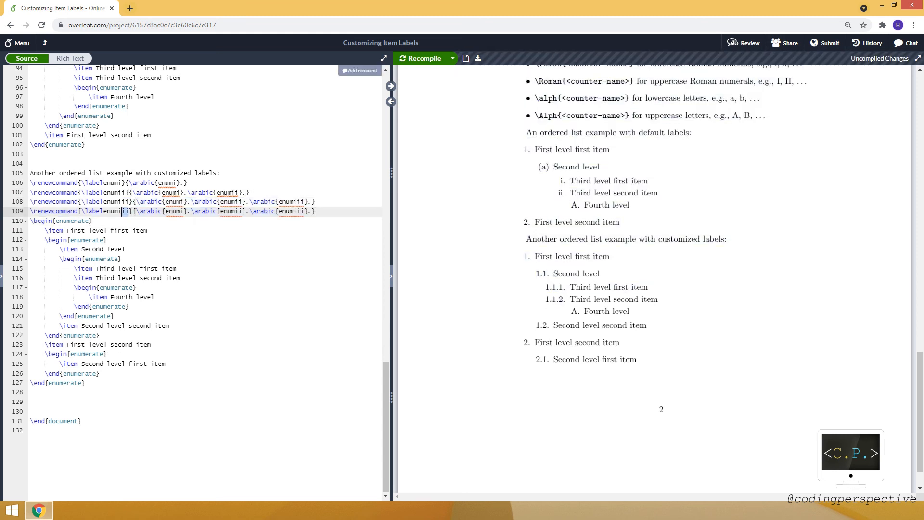
pyautogui.write('v')
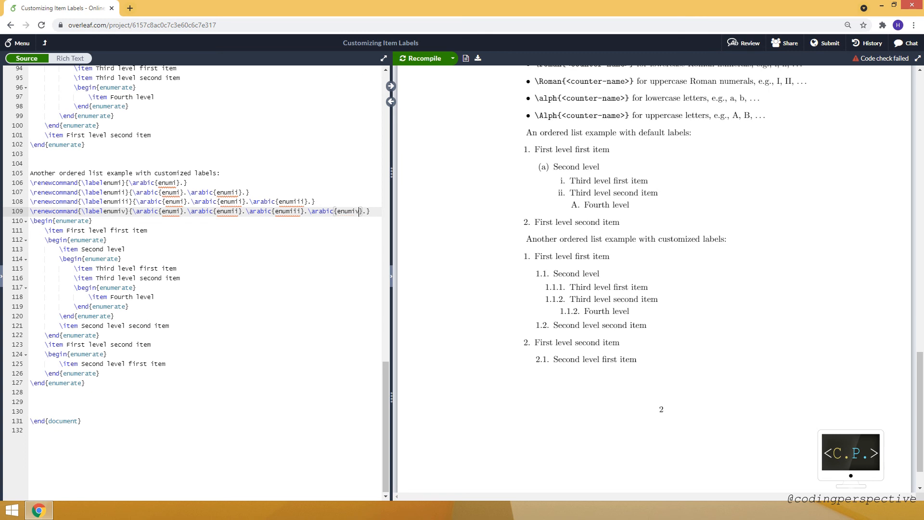
pyautogui.click(422, 57)
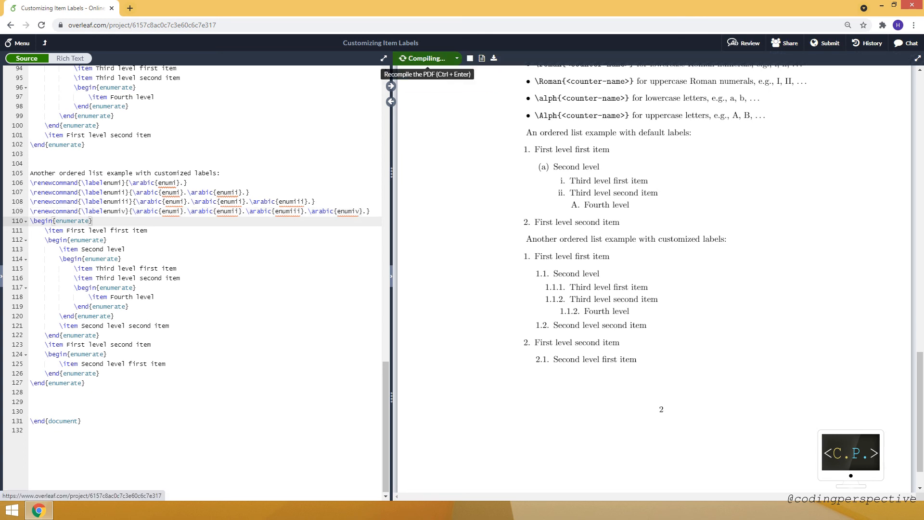